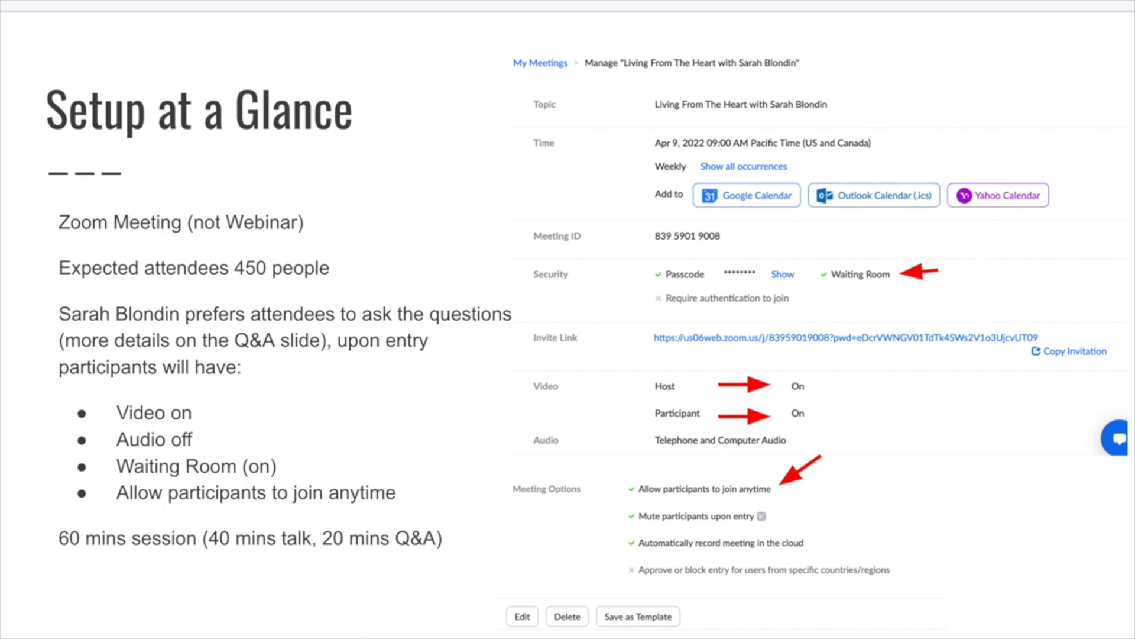
{"action": "mouse_move", "coordinate": [648, 189]}
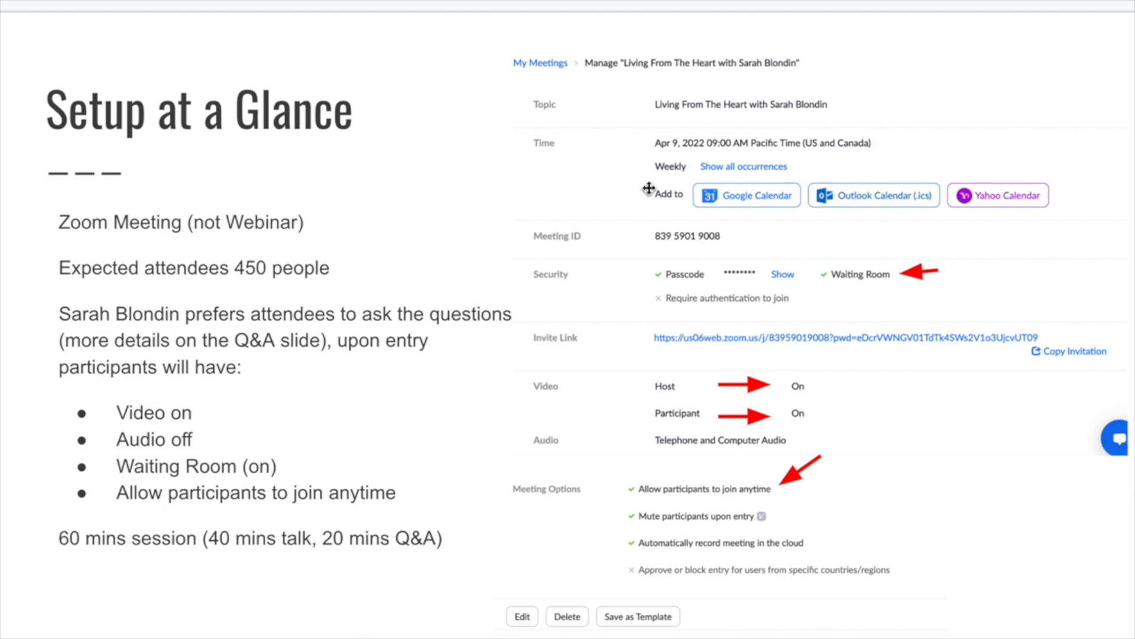
{"action": "mouse_move", "coordinate": [606, 355]}
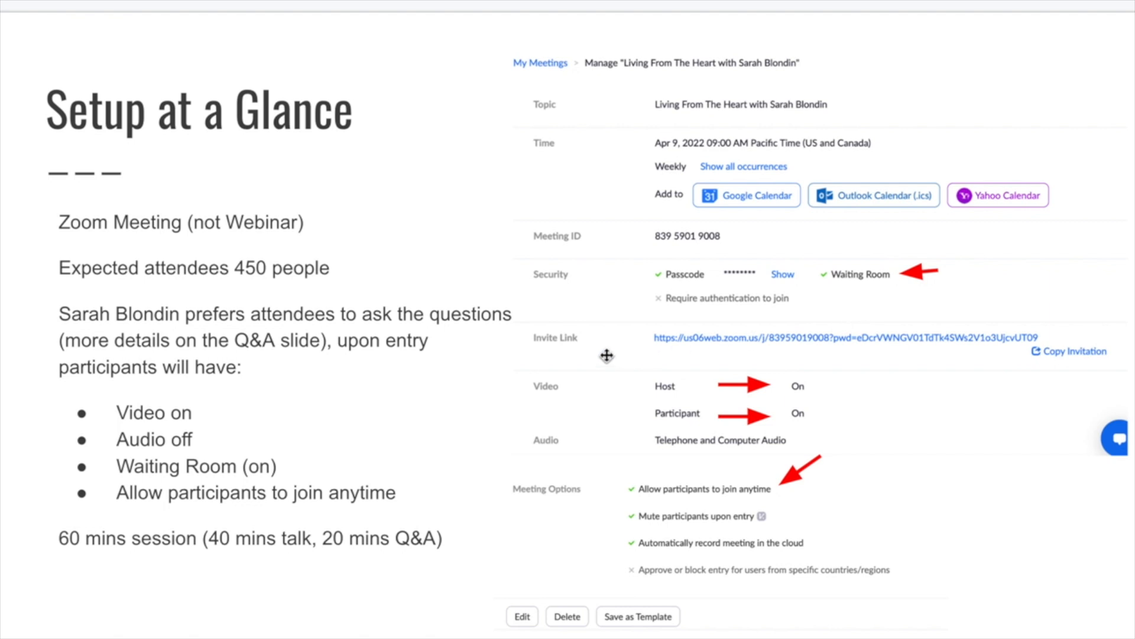
{"action": "mouse_move", "coordinate": [733, 341]}
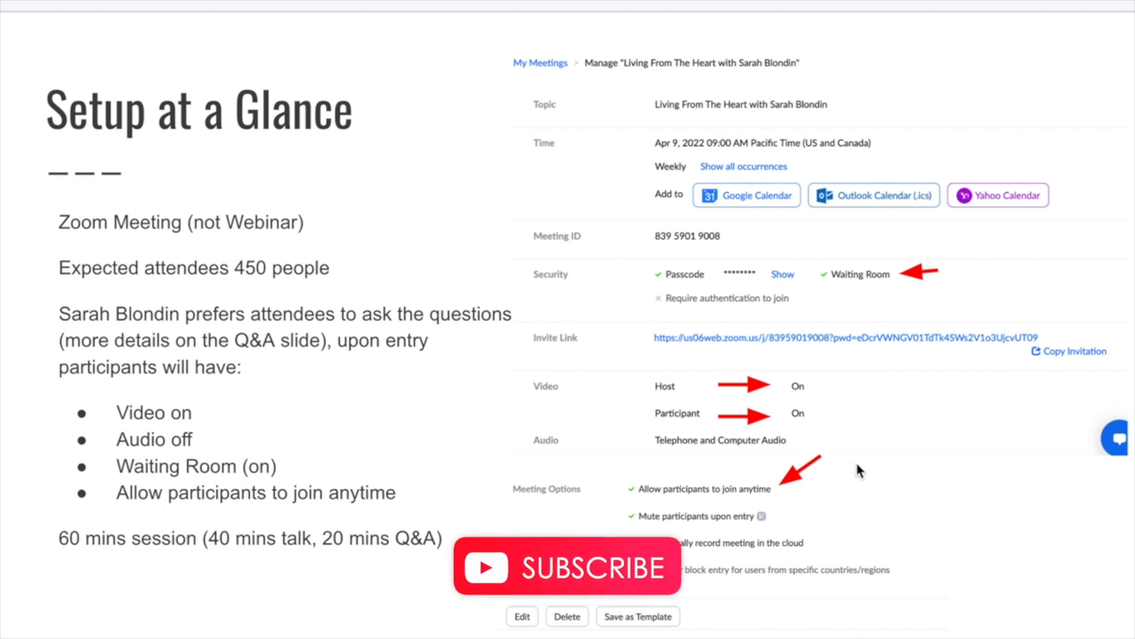
{"action": "mouse_move", "coordinate": [884, 451]}
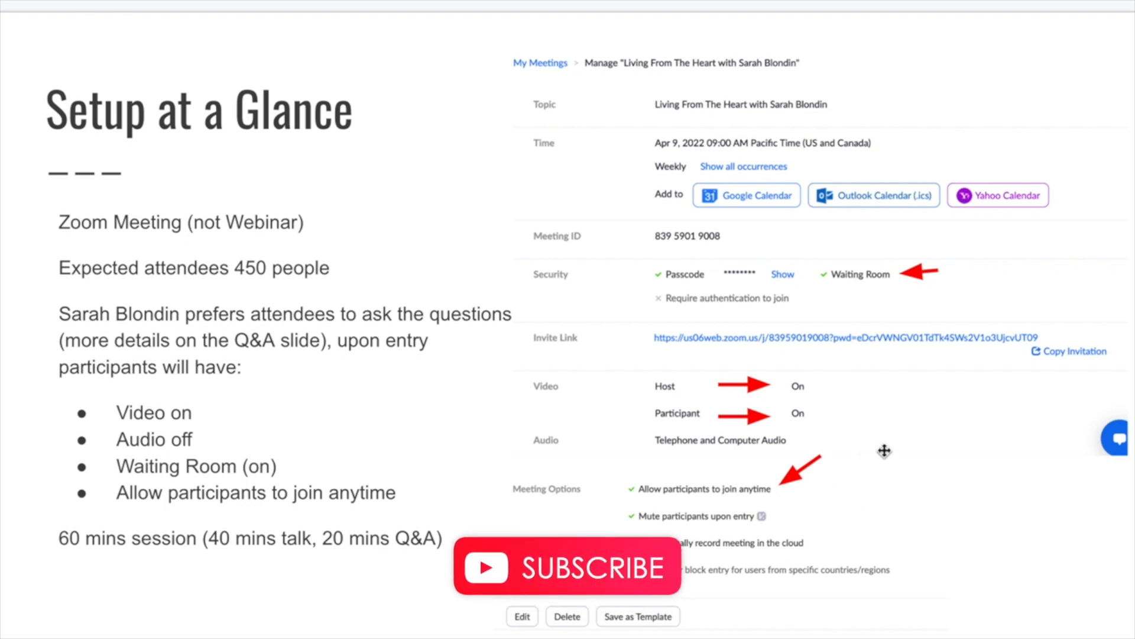
{"action": "mouse_move", "coordinate": [897, 445]}
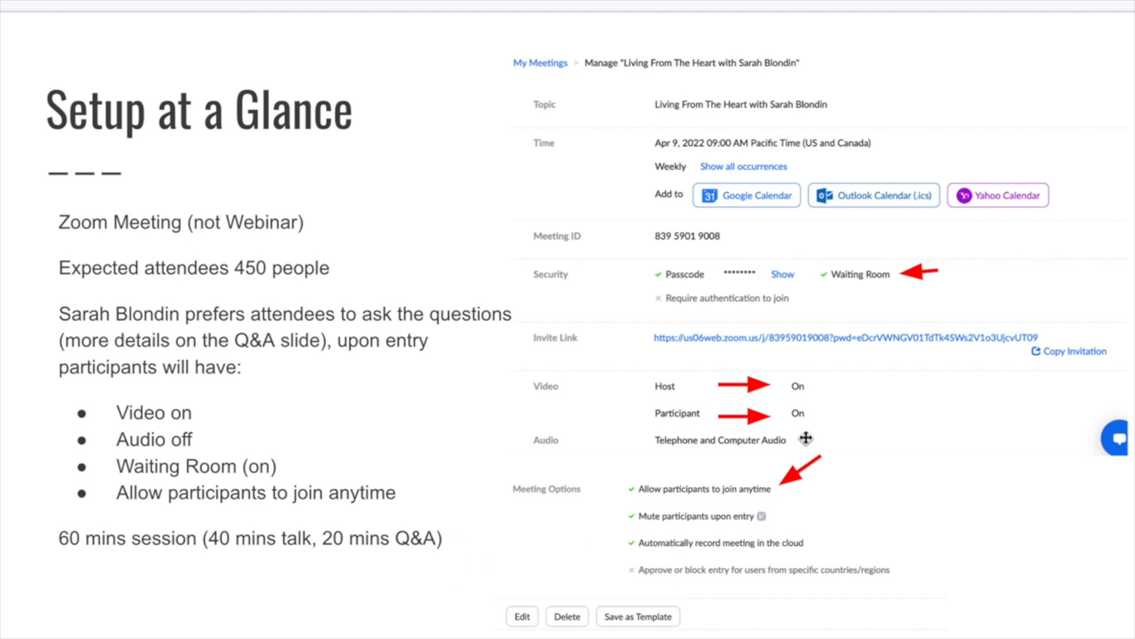
{"action": "mouse_move", "coordinate": [899, 416]}
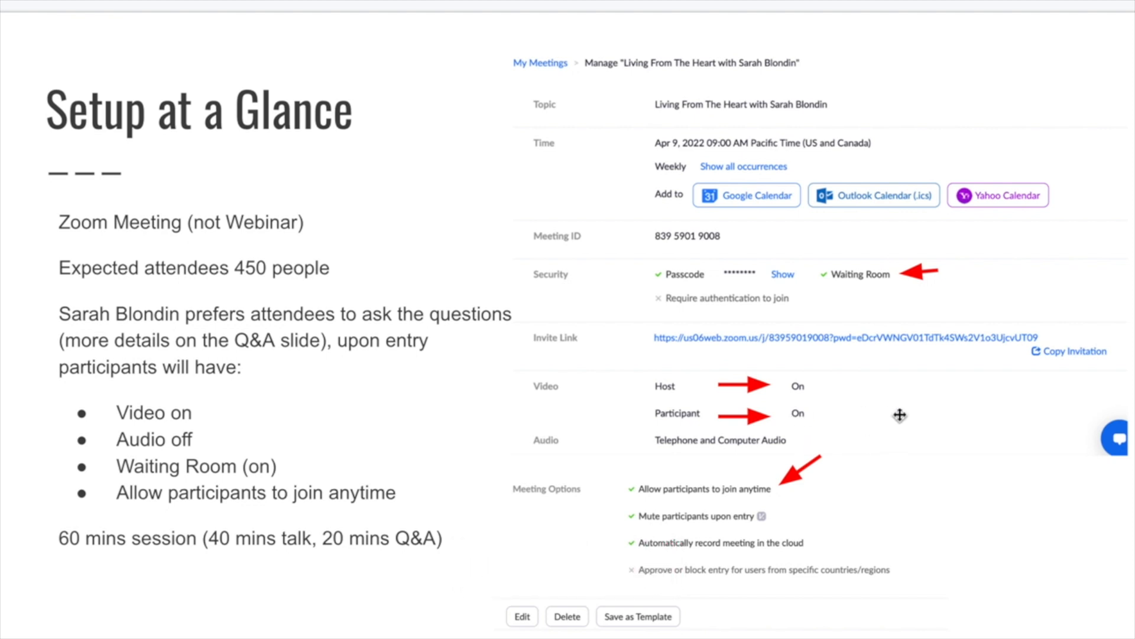
{"action": "mouse_move", "coordinate": [846, 387]}
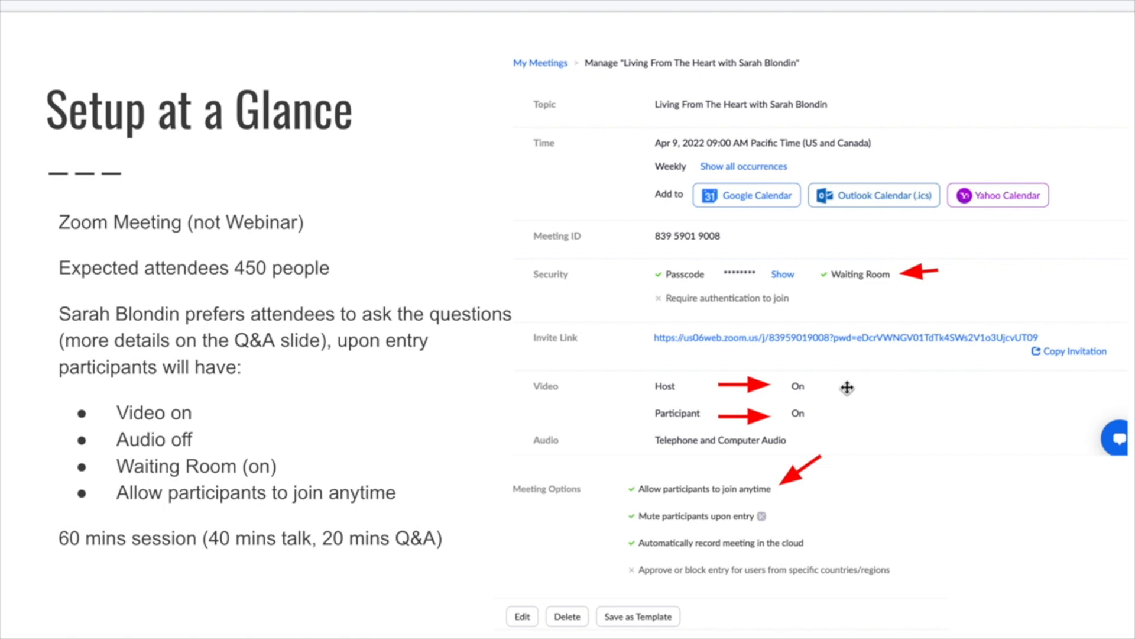
{"action": "mouse_move", "coordinate": [854, 408]}
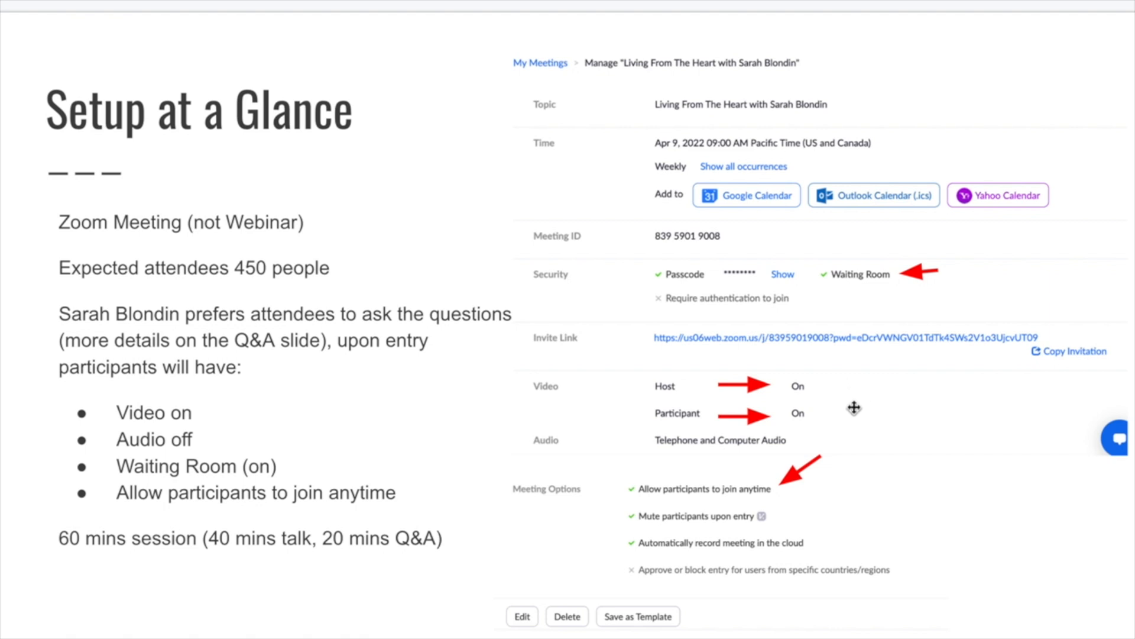
{"action": "mouse_move", "coordinate": [832, 423]}
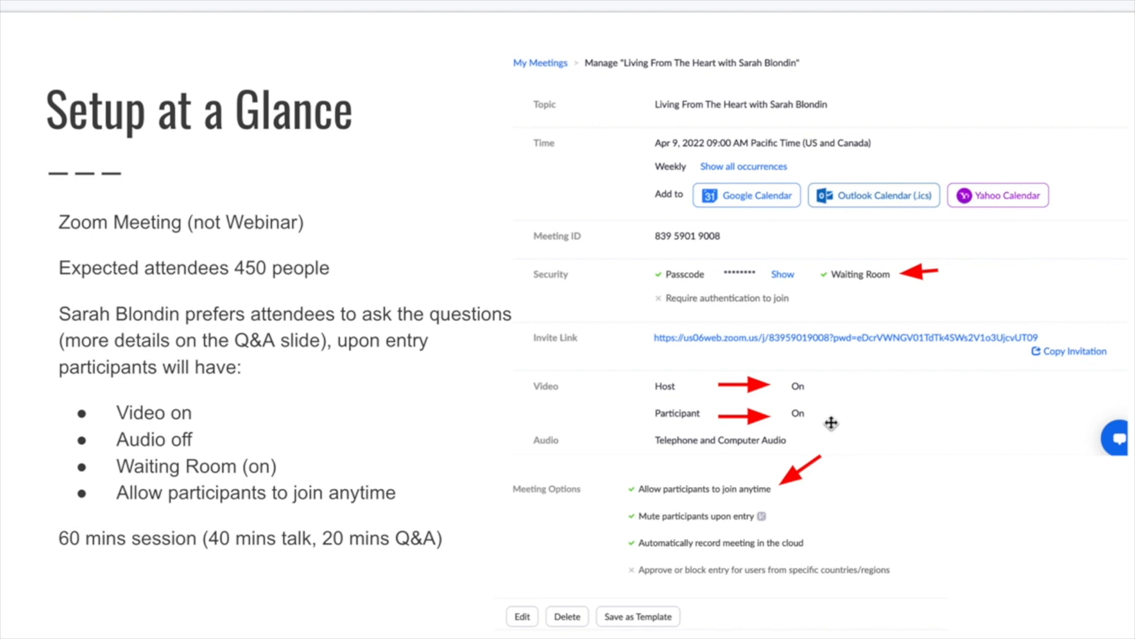
{"action": "mouse_move", "coordinate": [833, 416]}
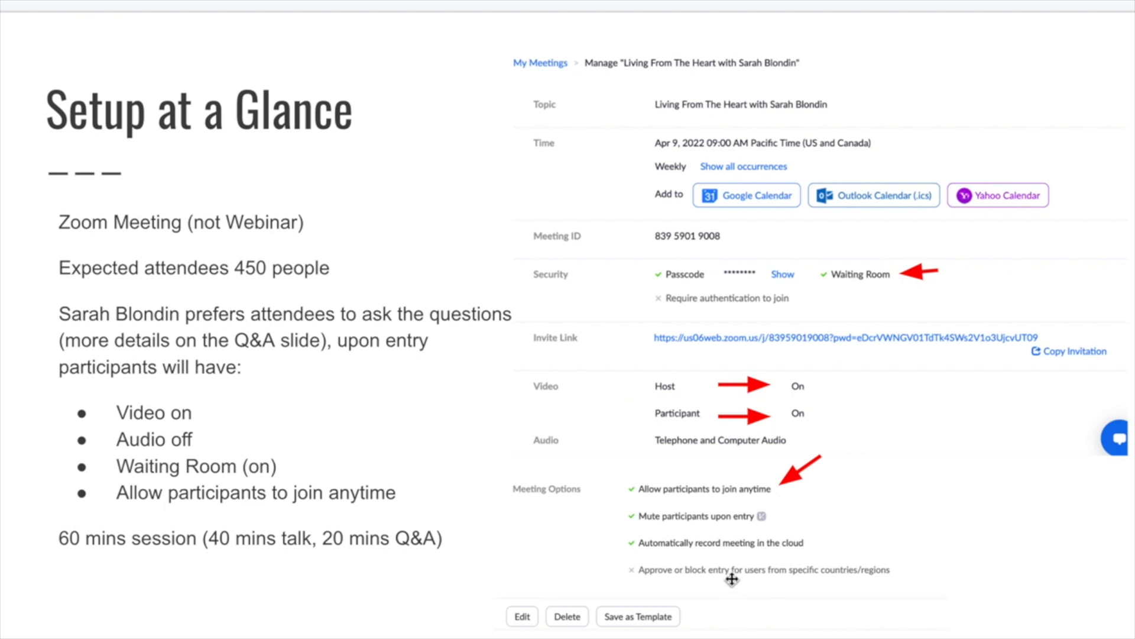
{"action": "mouse_move", "coordinate": [804, 513]}
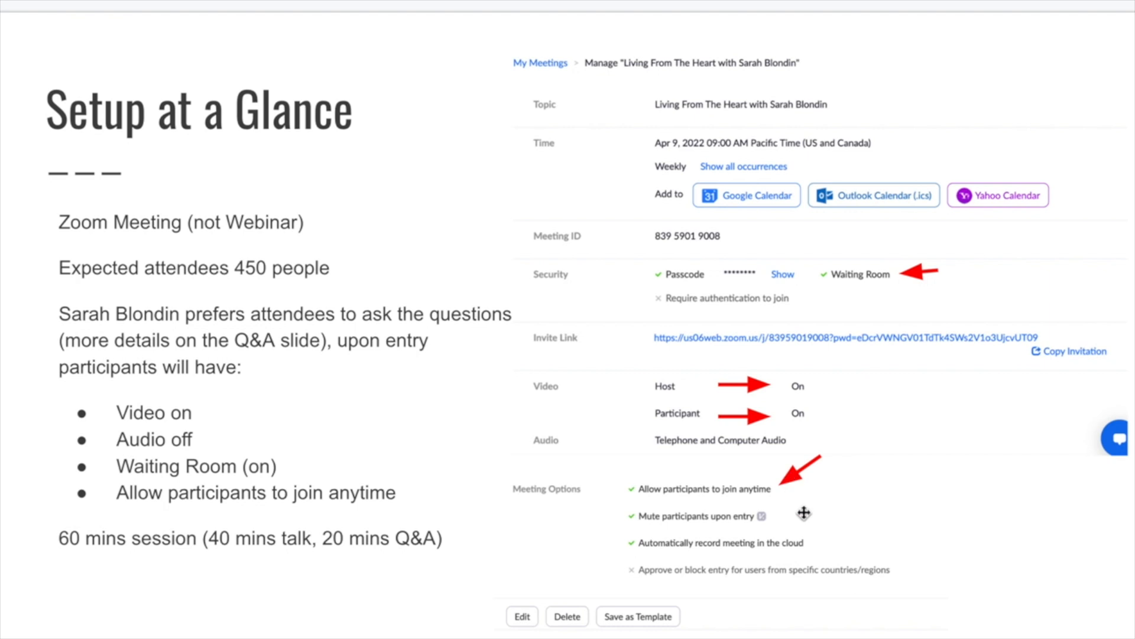
{"action": "mouse_move", "coordinate": [882, 518]}
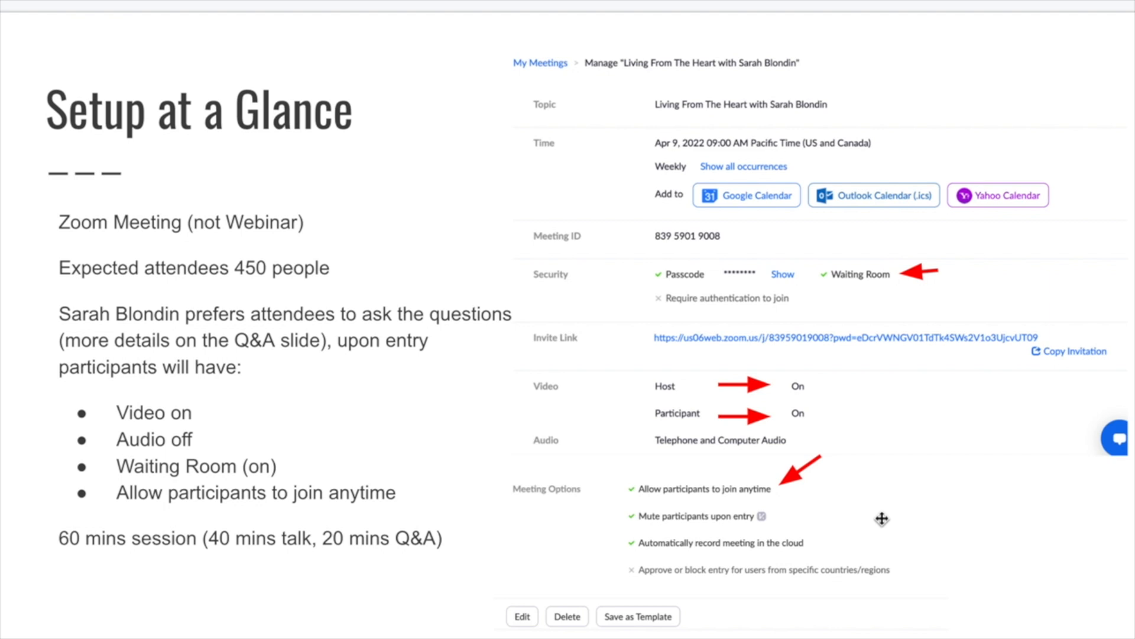
{"action": "mouse_move", "coordinate": [792, 496]}
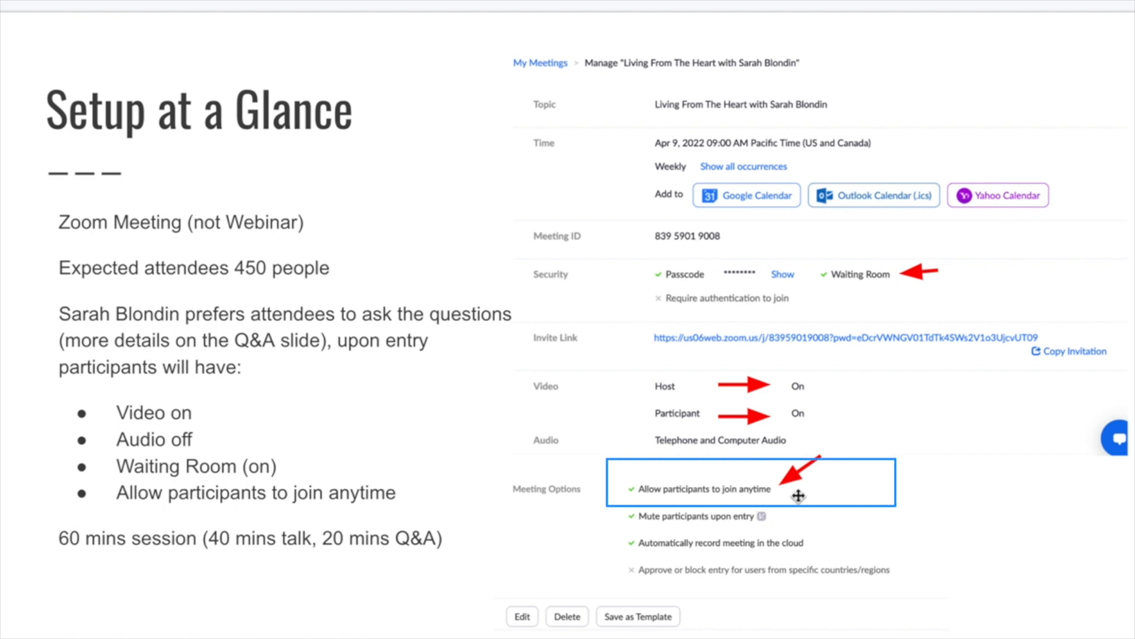
{"action": "mouse_move", "coordinate": [799, 496]}
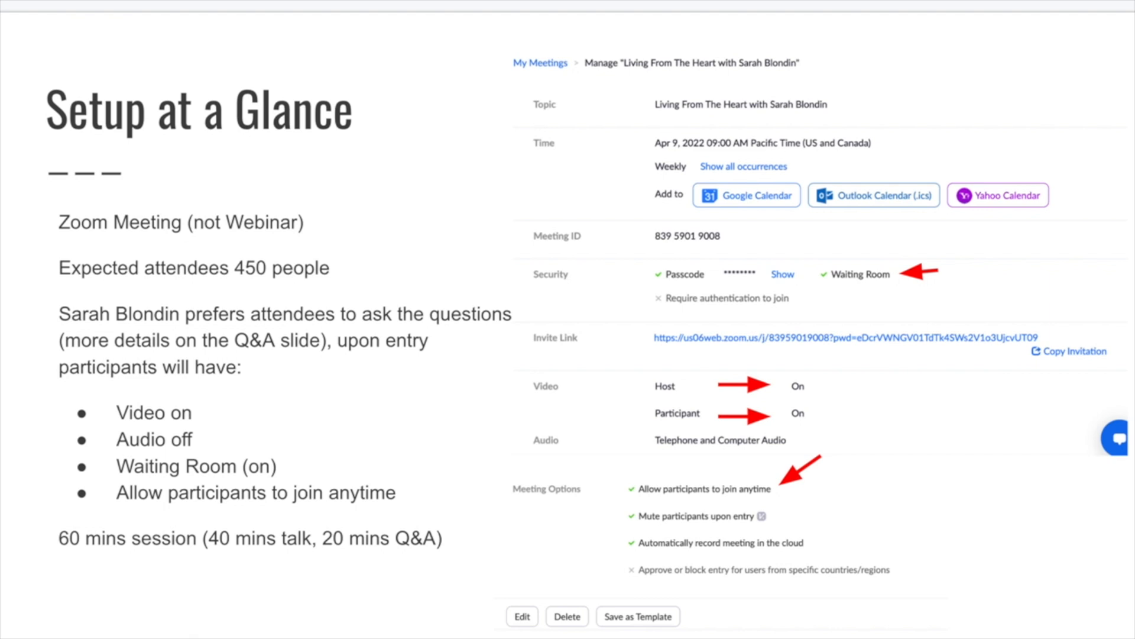
{"action": "mouse_move", "coordinate": [770, 544]}
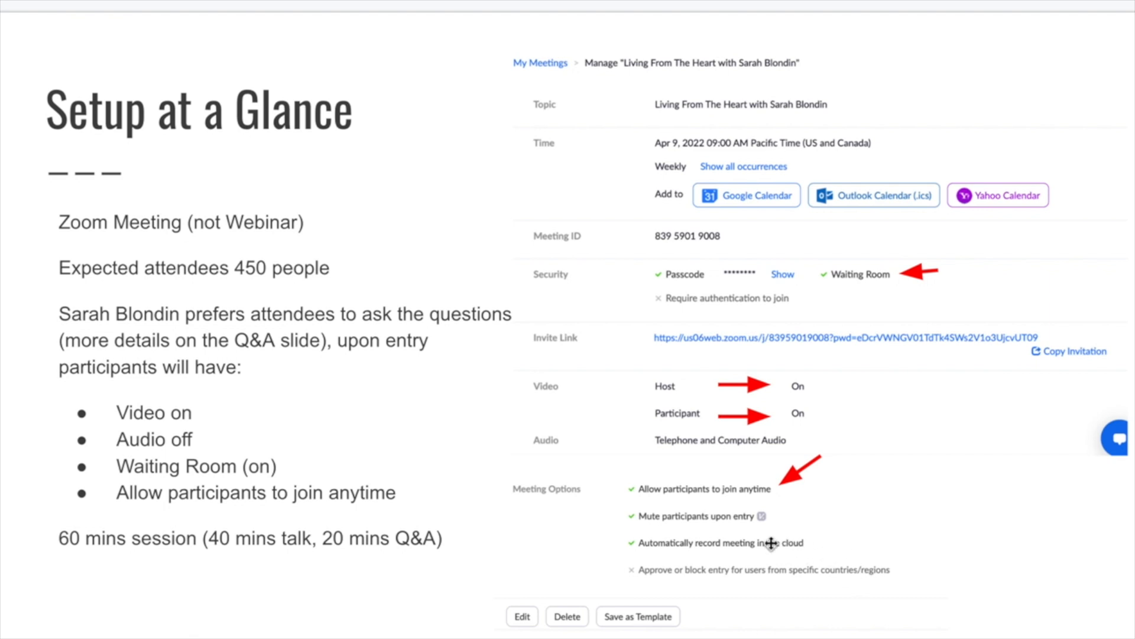
{"action": "mouse_move", "coordinate": [854, 557]}
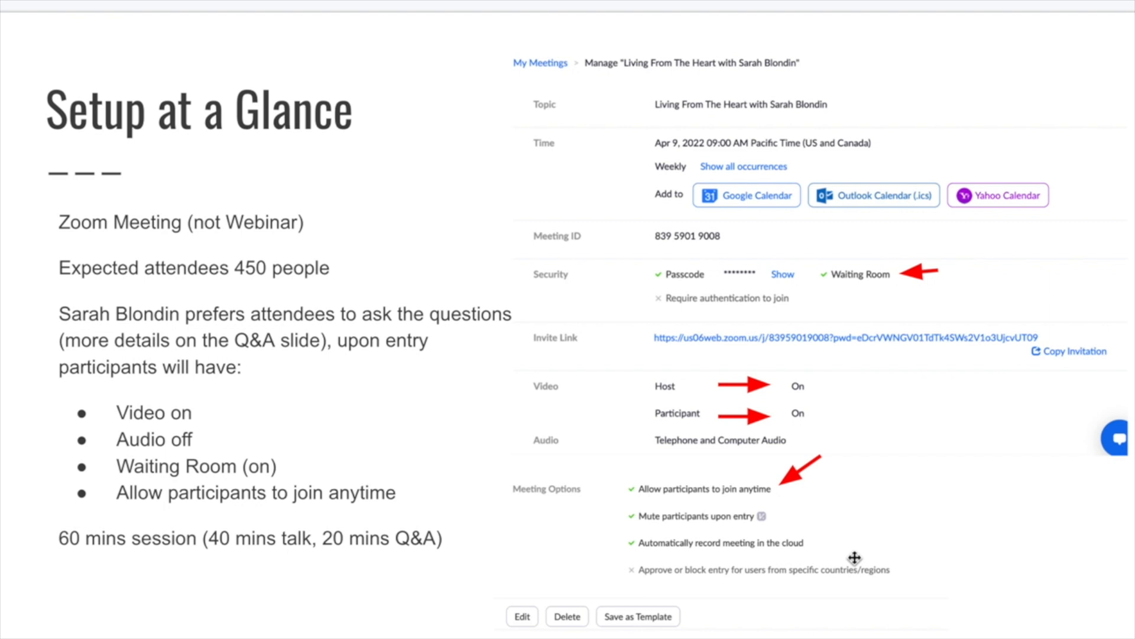
{"action": "mouse_move", "coordinate": [36, 161]}
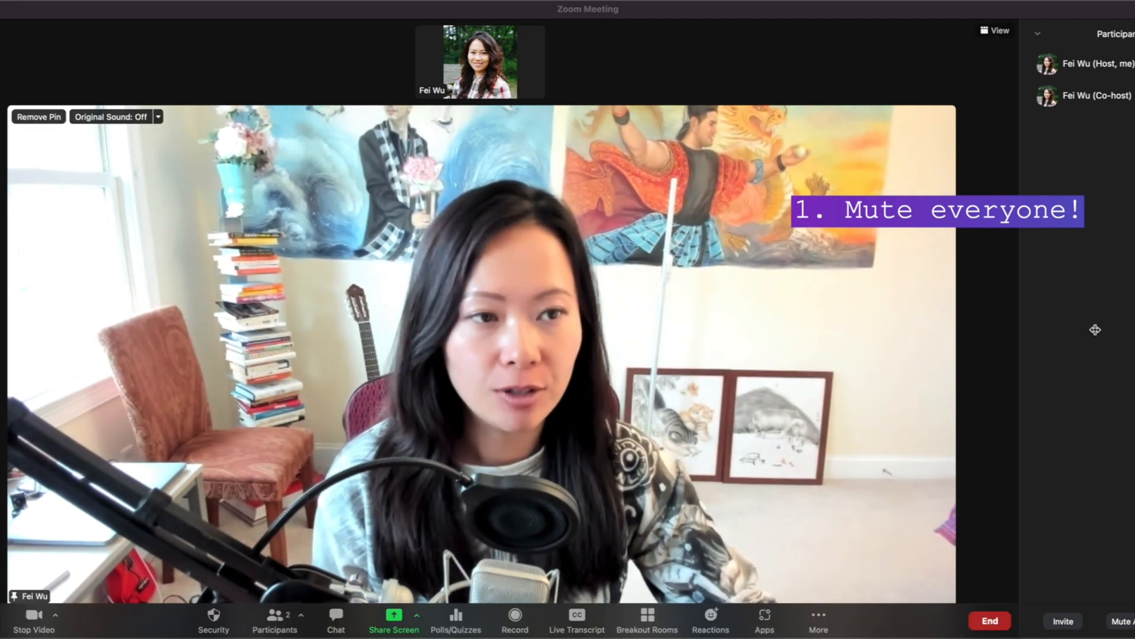
Open the More menu of meeting-wide options from the Participants panel
{"action": "left_click", "coordinate": [274, 619]}
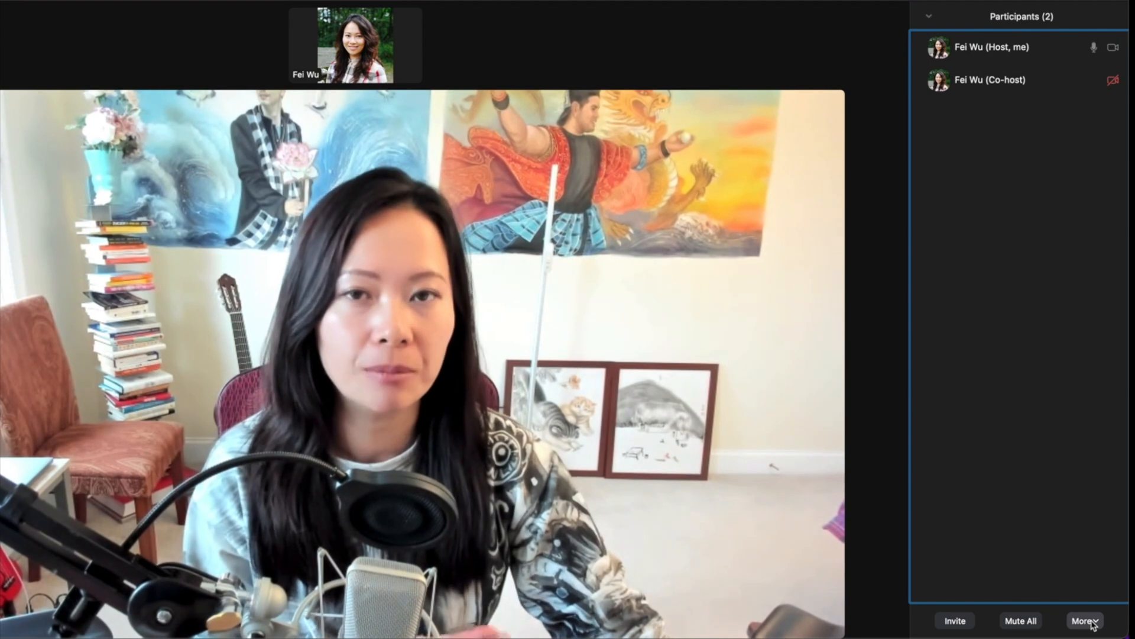
{"action": "left_click", "coordinate": [1082, 620]}
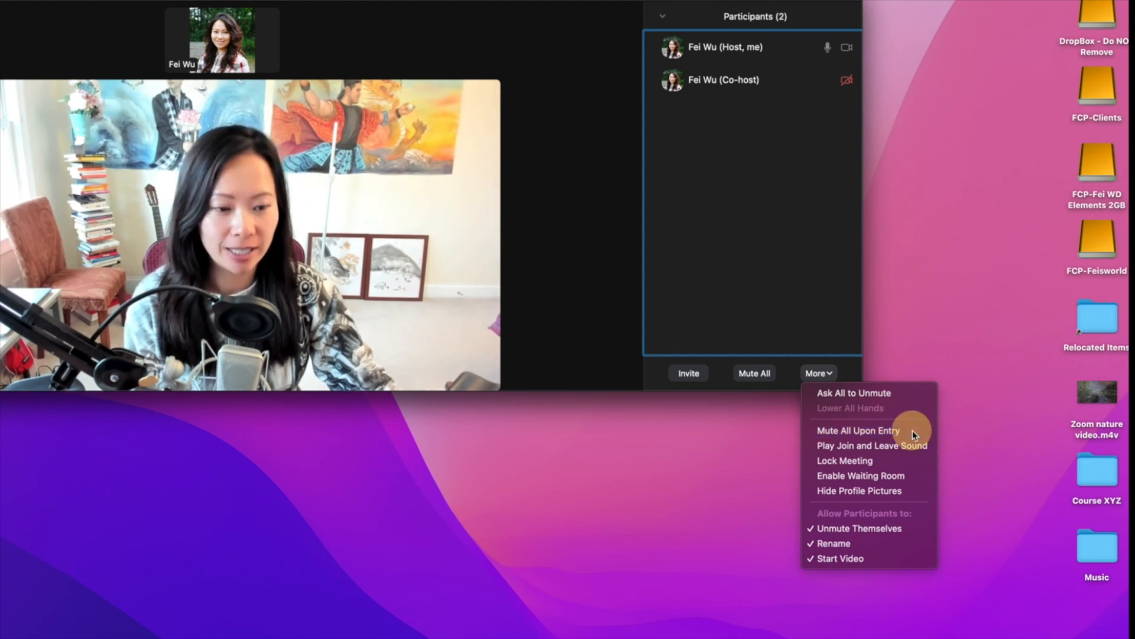
Choose Mute All Upon Entry and disallow participants unmuting themselves
{"action": "left_click", "coordinate": [858, 429]}
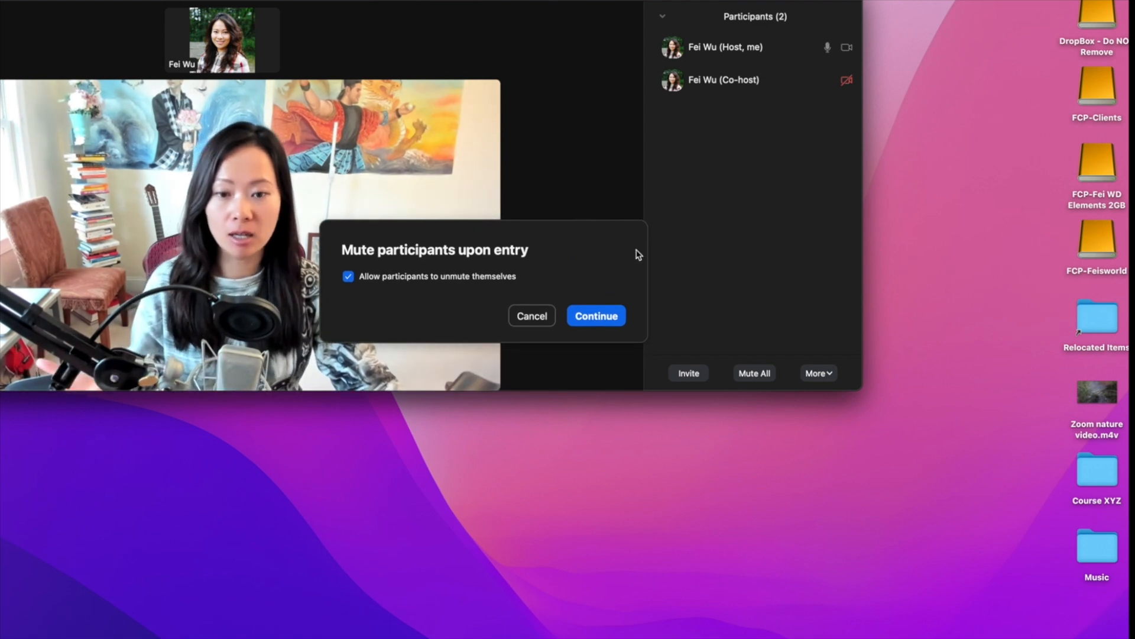
{"action": "left_click", "coordinate": [348, 277]}
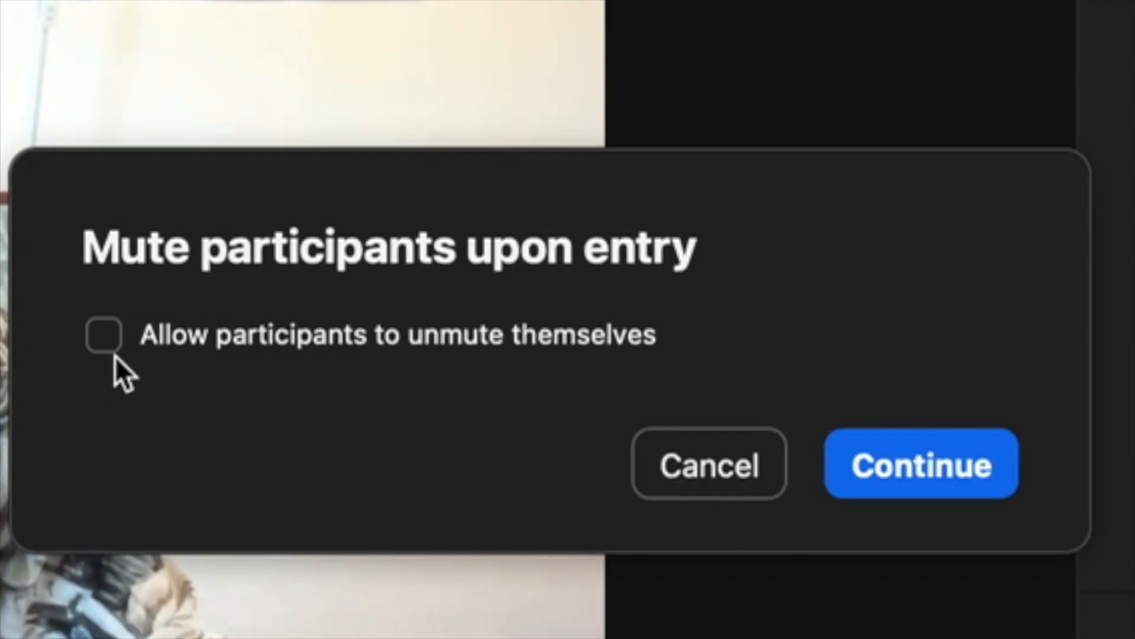
{"action": "mouse_move", "coordinate": [152, 402]}
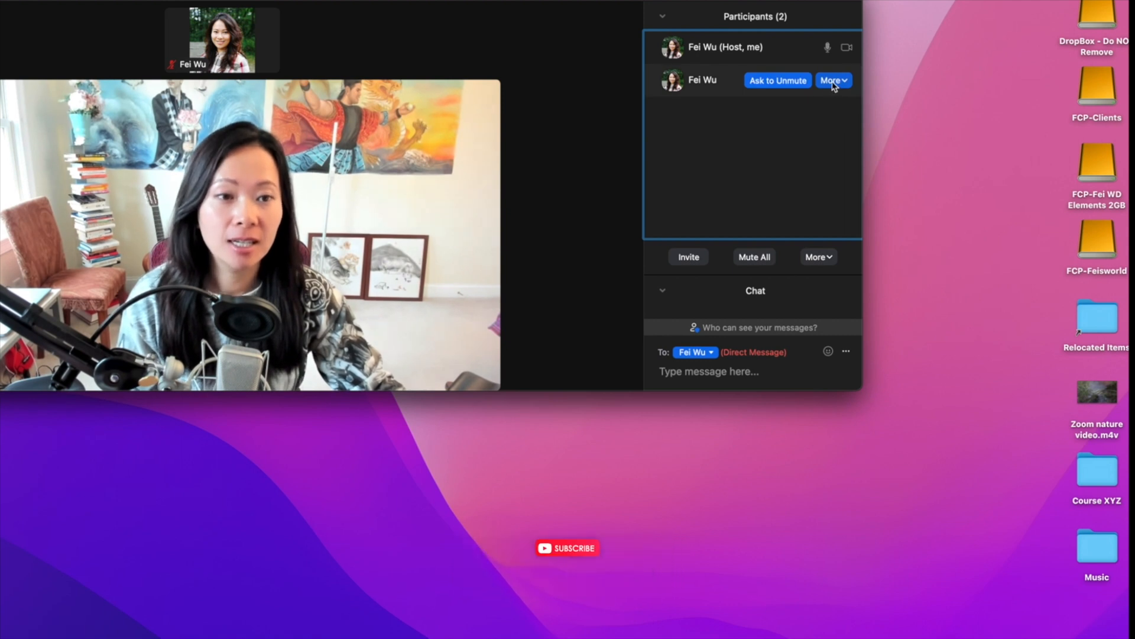
{"action": "mouse_move", "coordinate": [769, 93]}
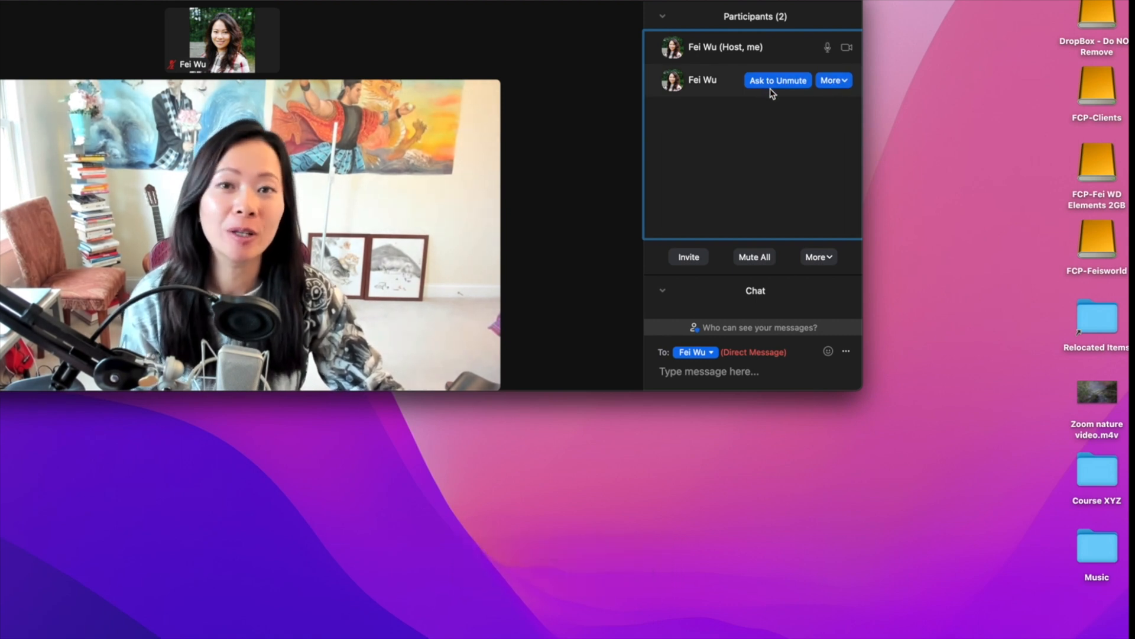
{"action": "mouse_move", "coordinate": [854, 155]}
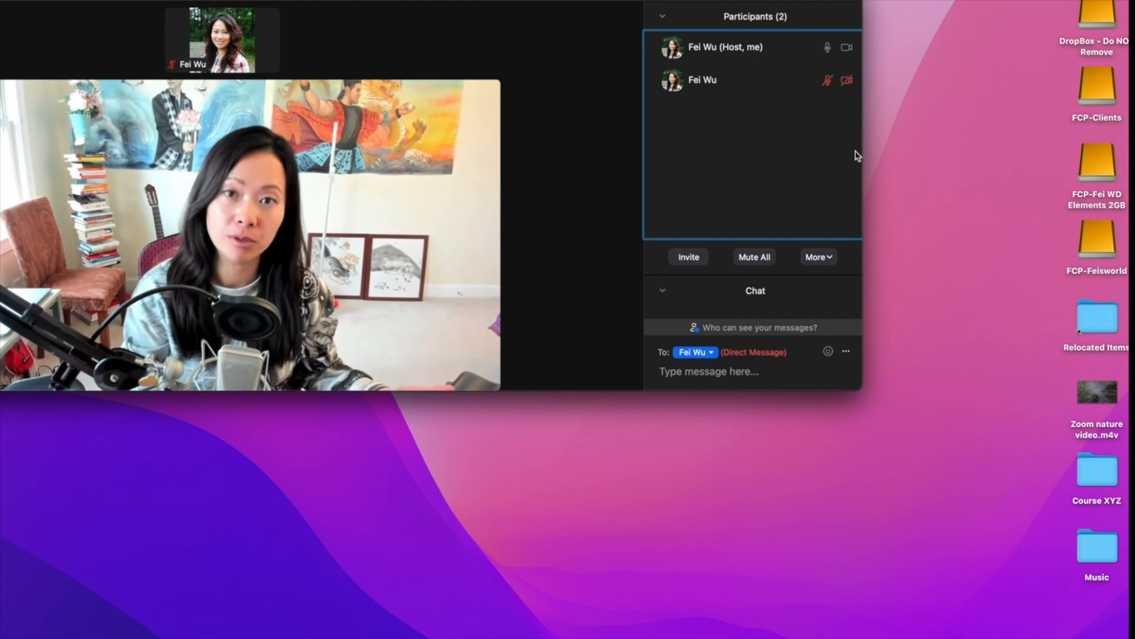
{"action": "left_click", "coordinate": [816, 256]}
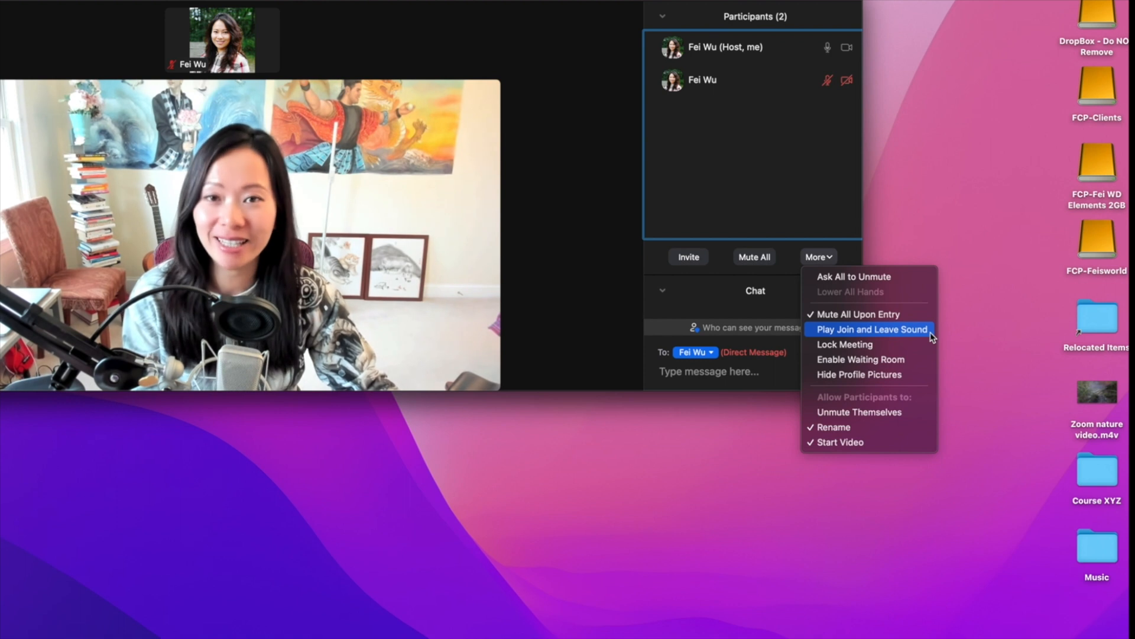
{"action": "mouse_move", "coordinate": [890, 390]}
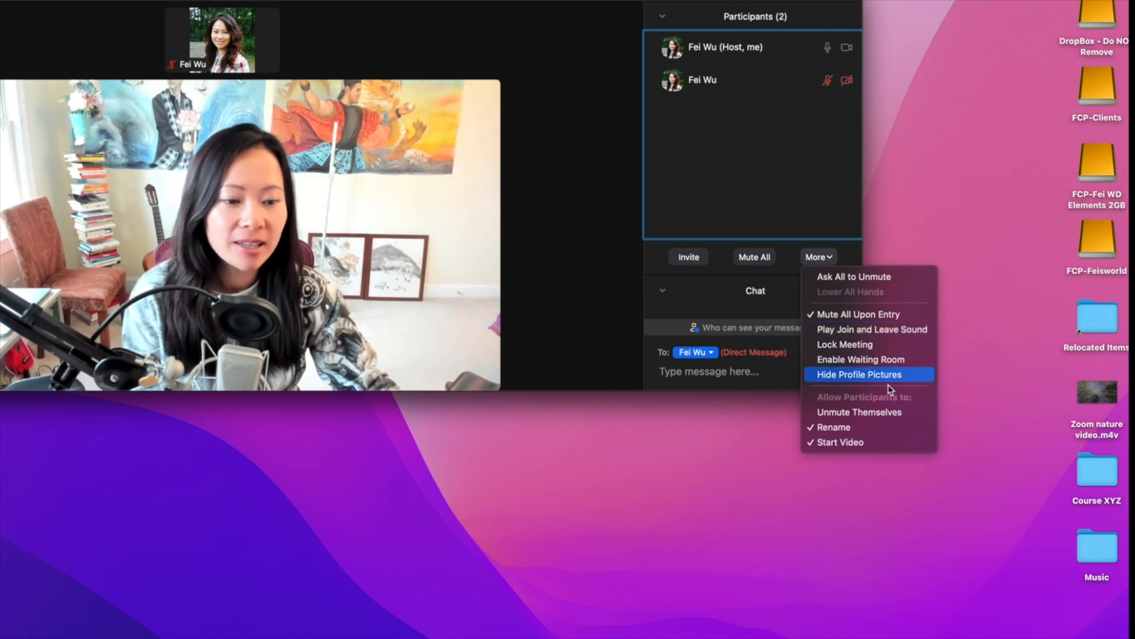
{"action": "mouse_move", "coordinate": [868, 411]}
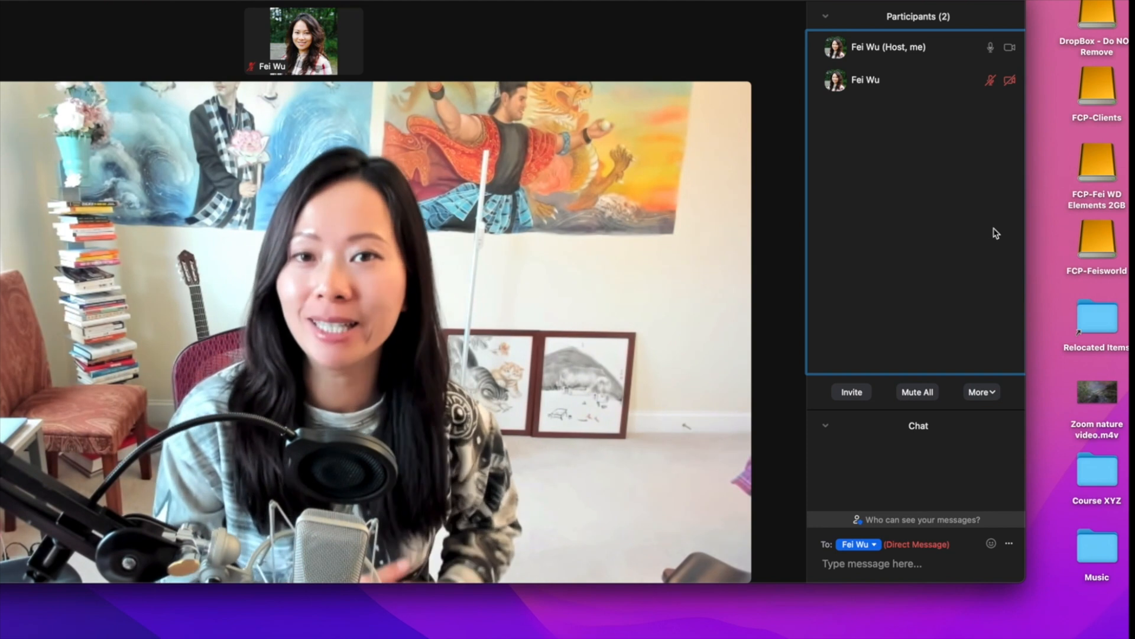
Make the second attendee a co-host via their More menu and confirm
{"action": "left_click", "coordinate": [995, 80]}
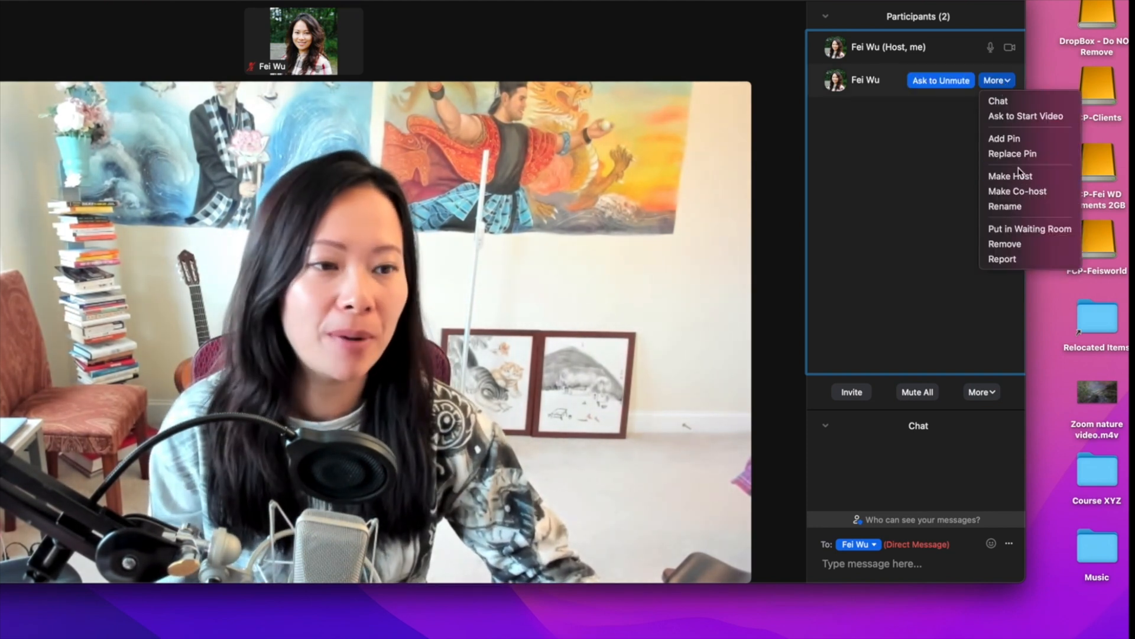
{"action": "left_click", "coordinate": [1017, 191]}
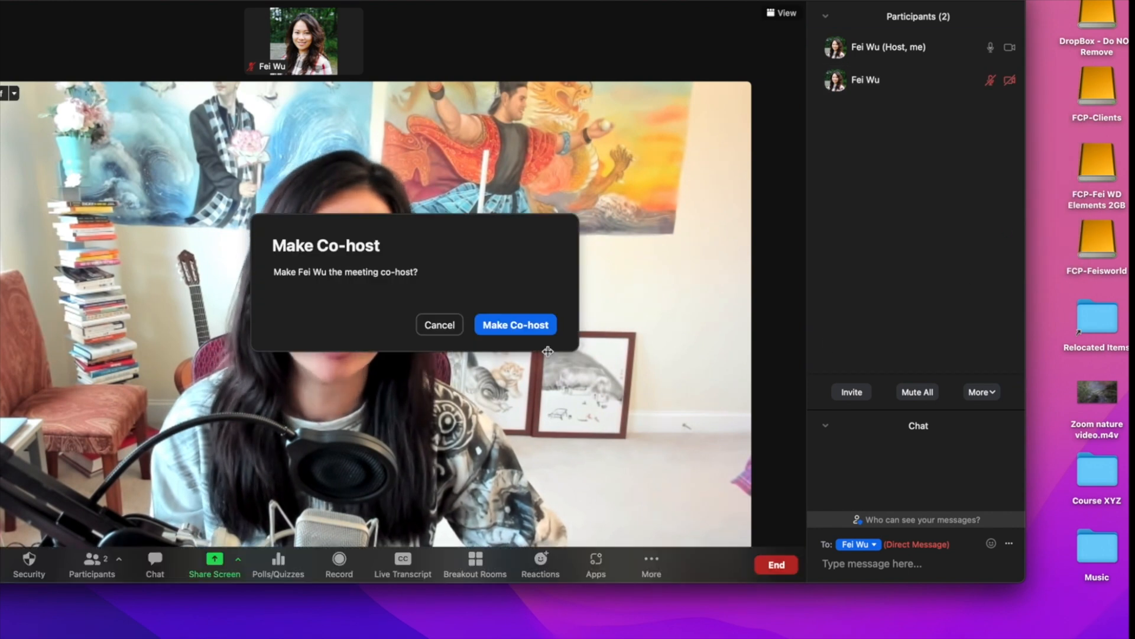
{"action": "left_click", "coordinate": [515, 325]}
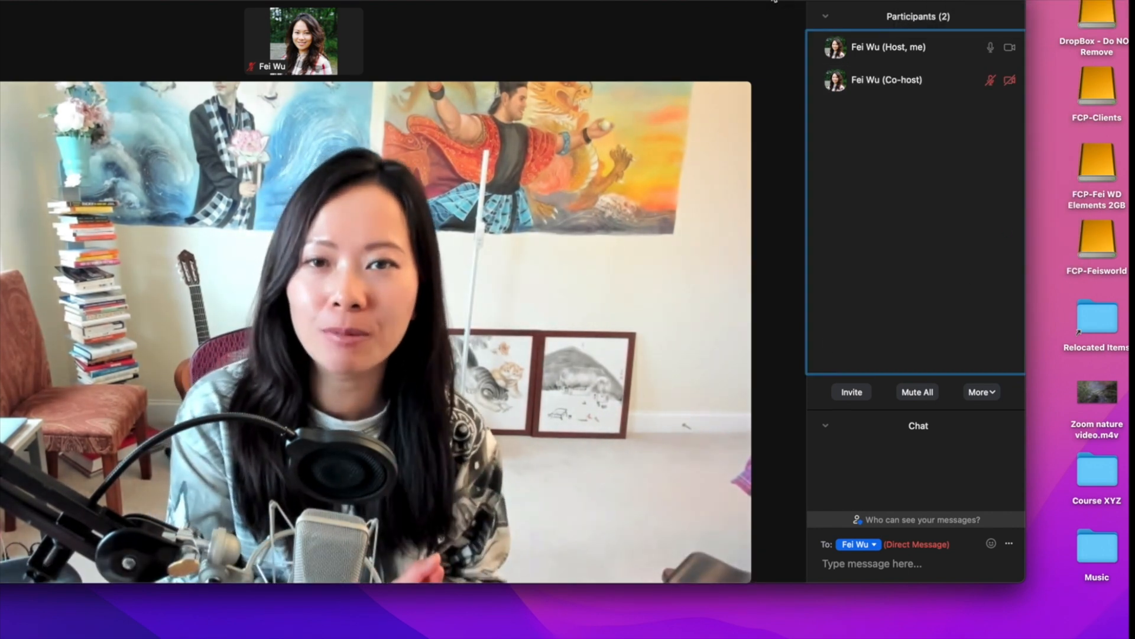